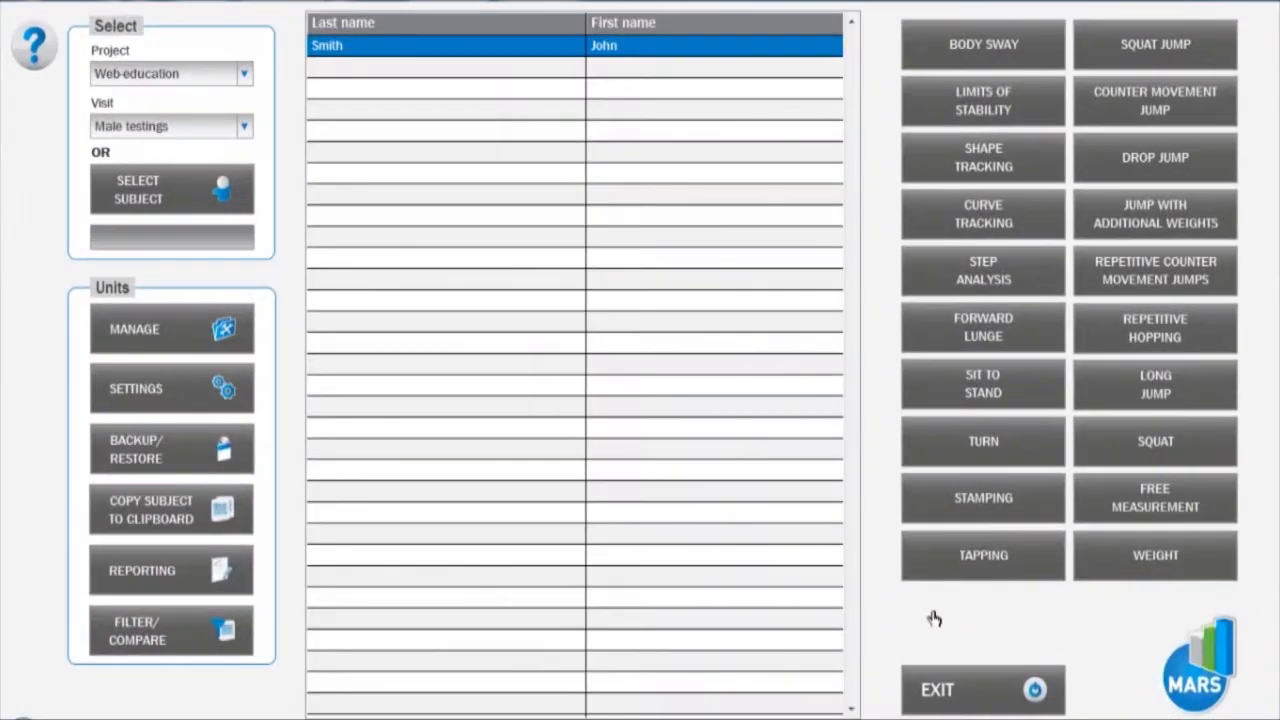
pyautogui.moveTo(1174, 108)
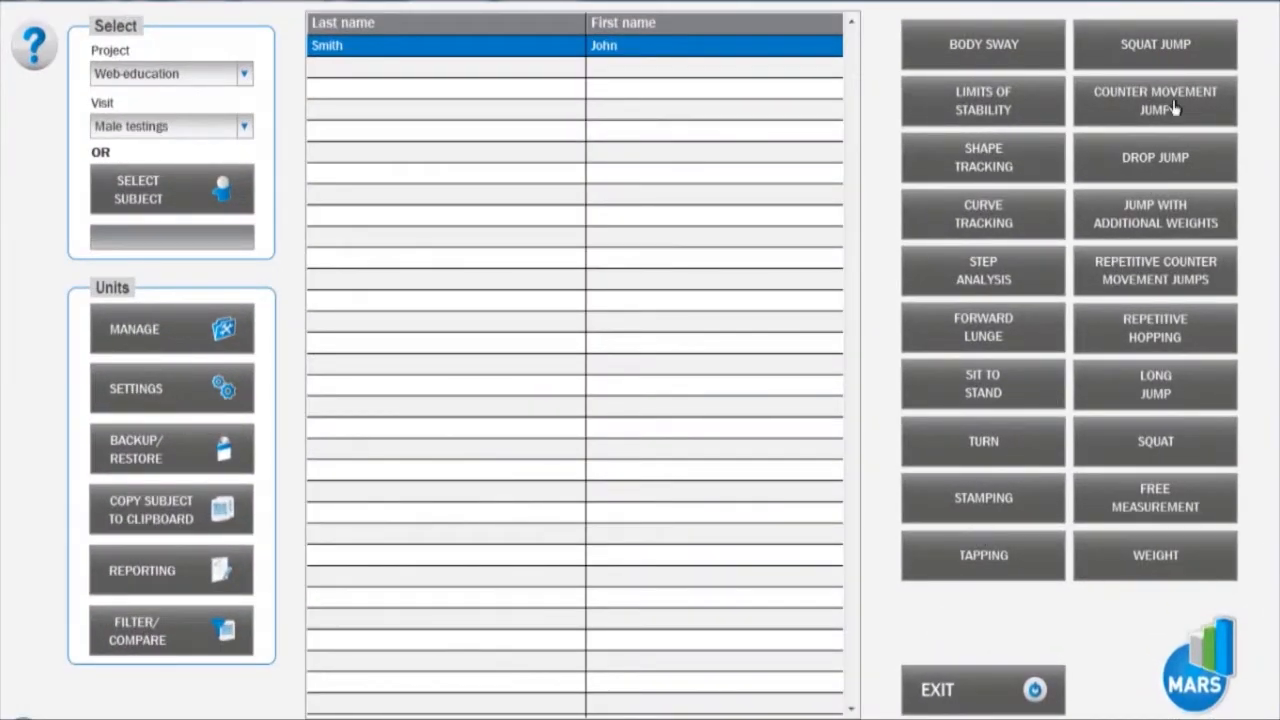
# Step: Open the counter movement jump test screen for John Smith
pyautogui.click(1155, 100)
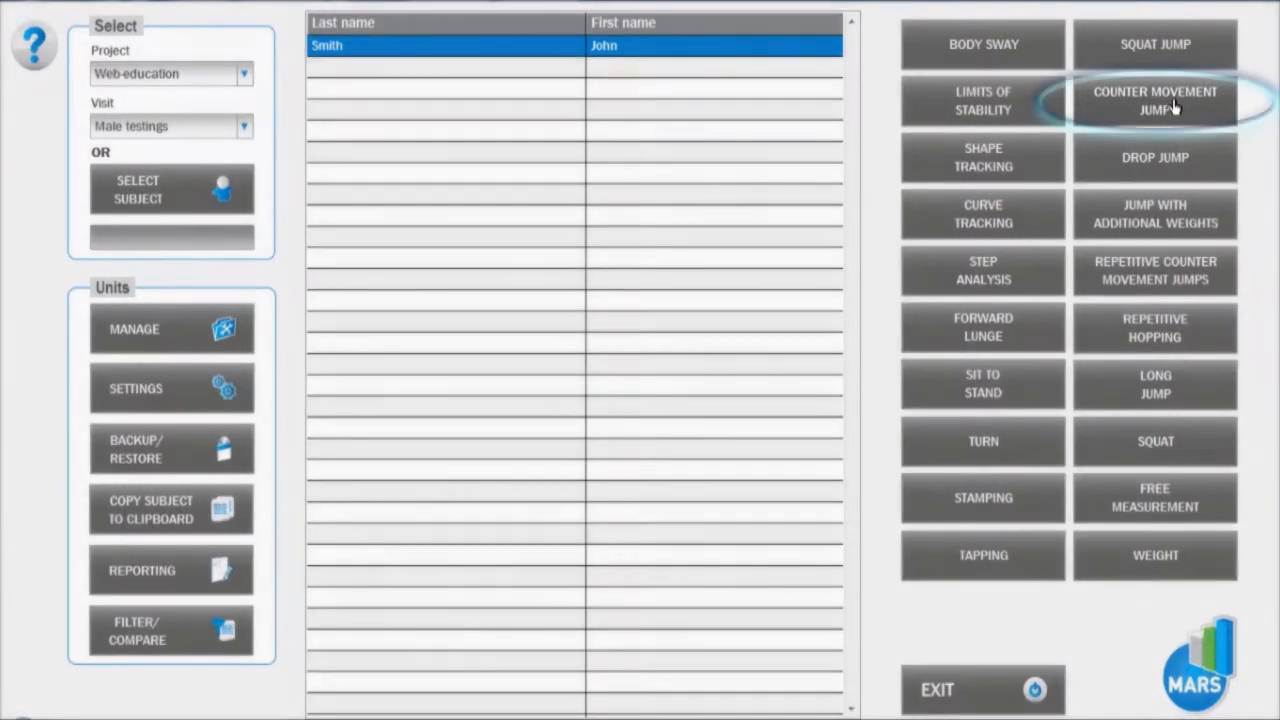
pyautogui.click(1154, 100)
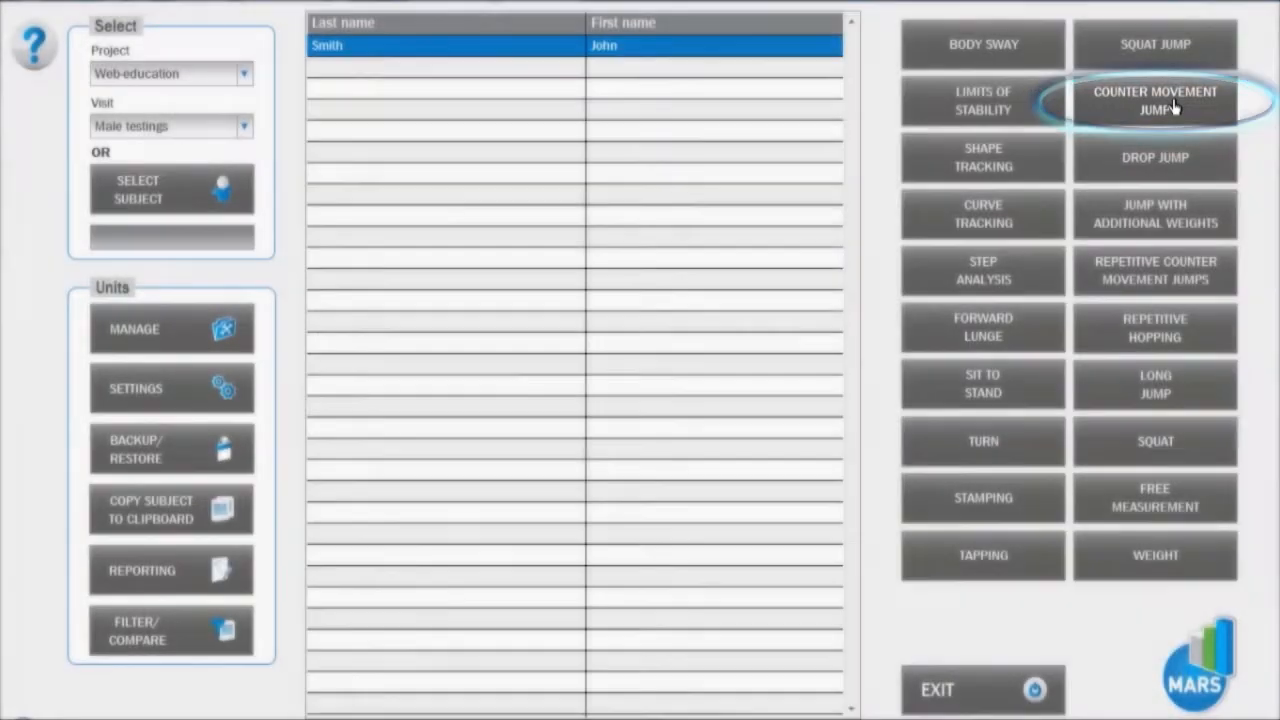
pyautogui.click(1155, 555)
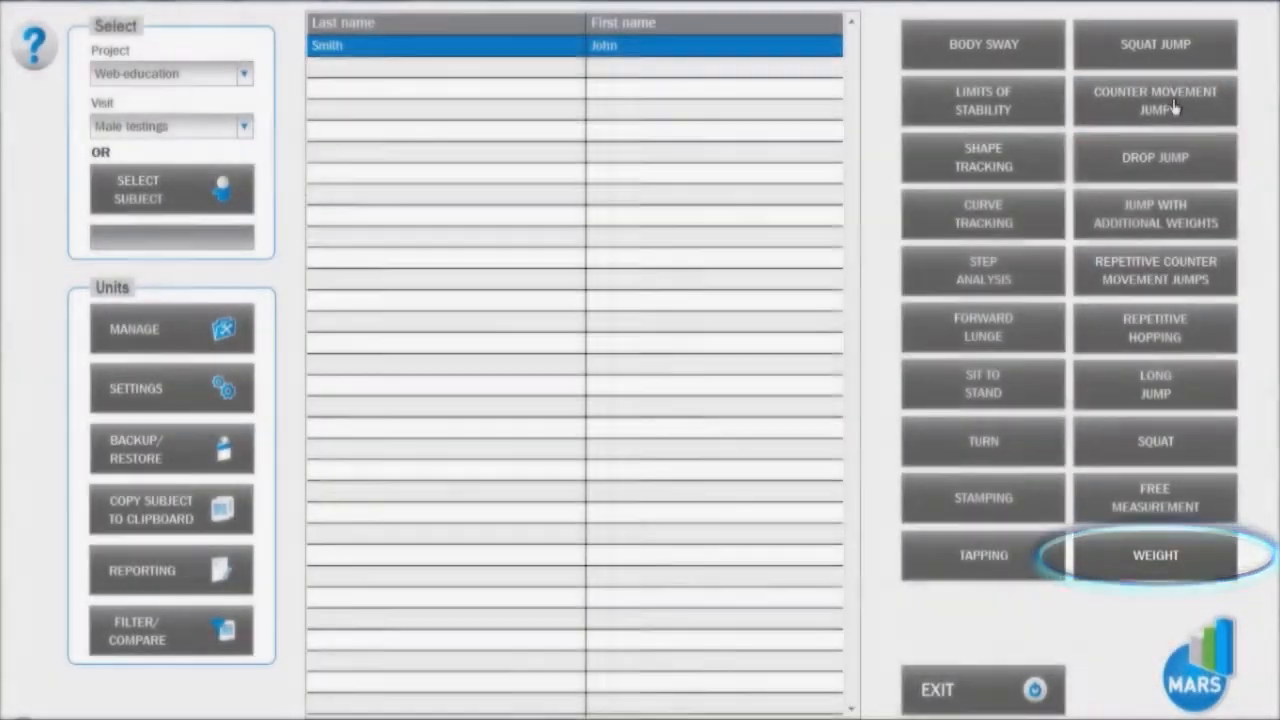
pyautogui.click(1155, 555)
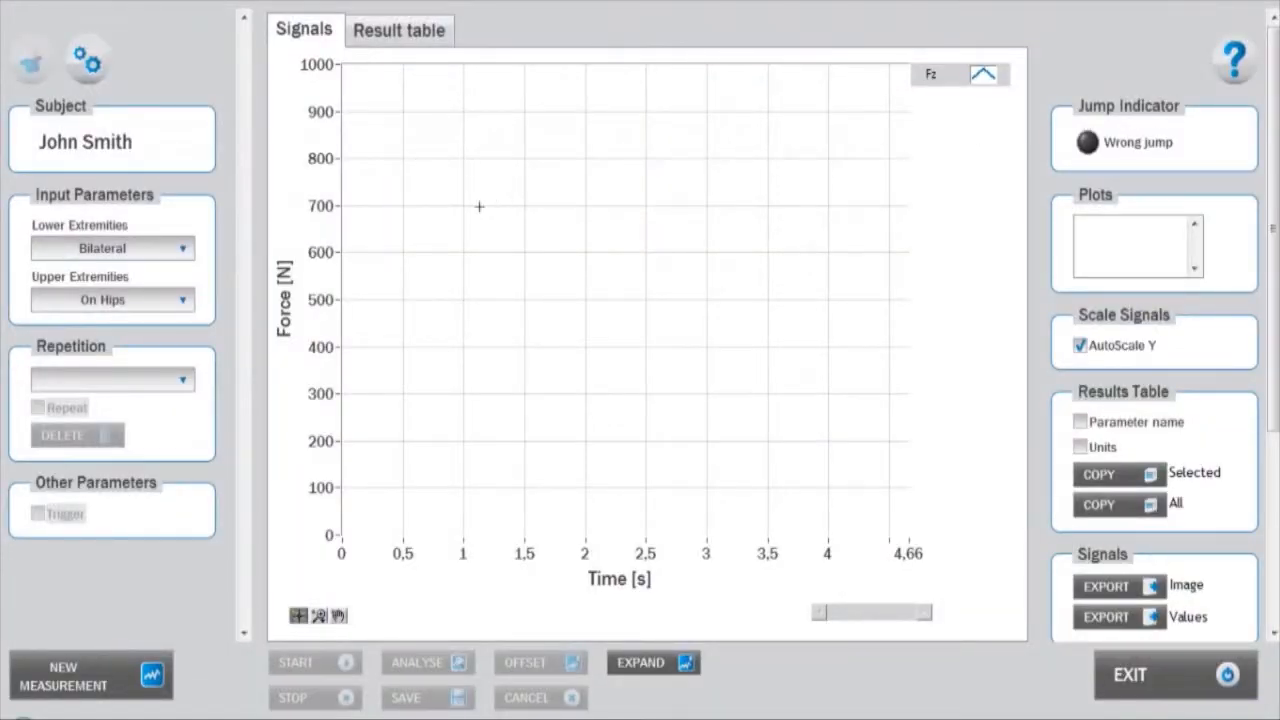
pyautogui.moveTo(217, 262)
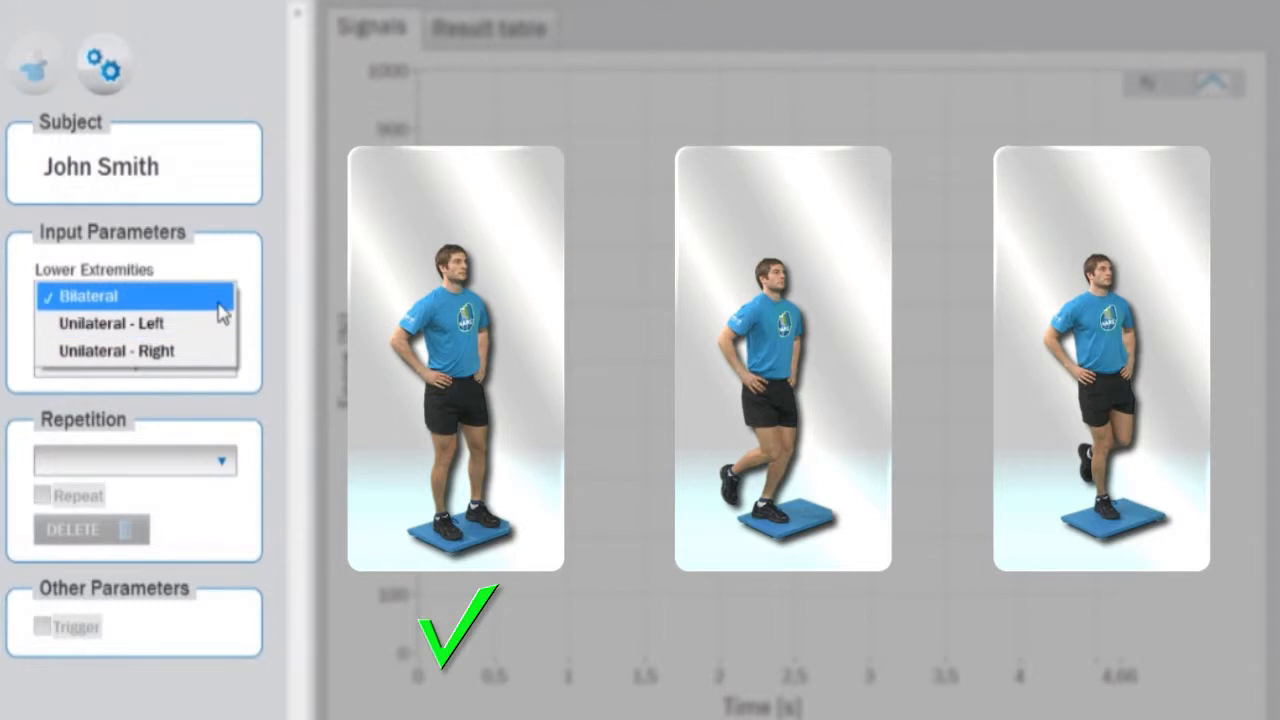
pyautogui.click(89, 296)
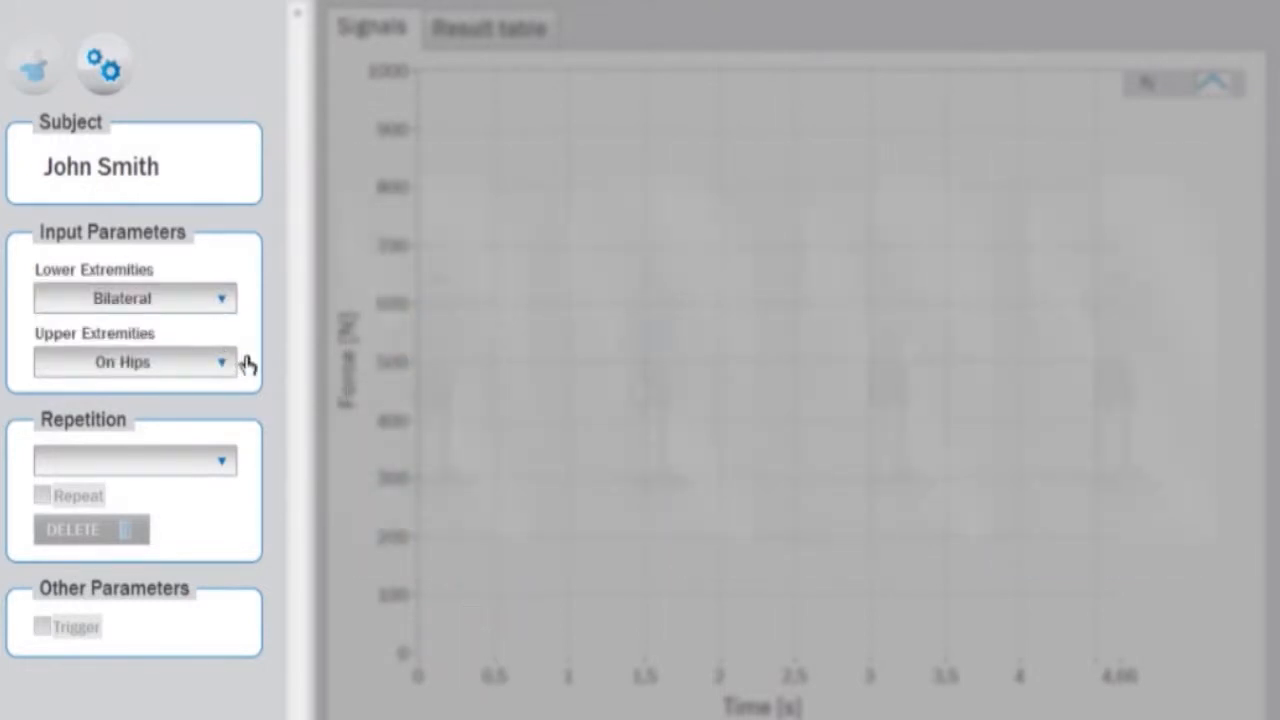
pyautogui.click(135, 361)
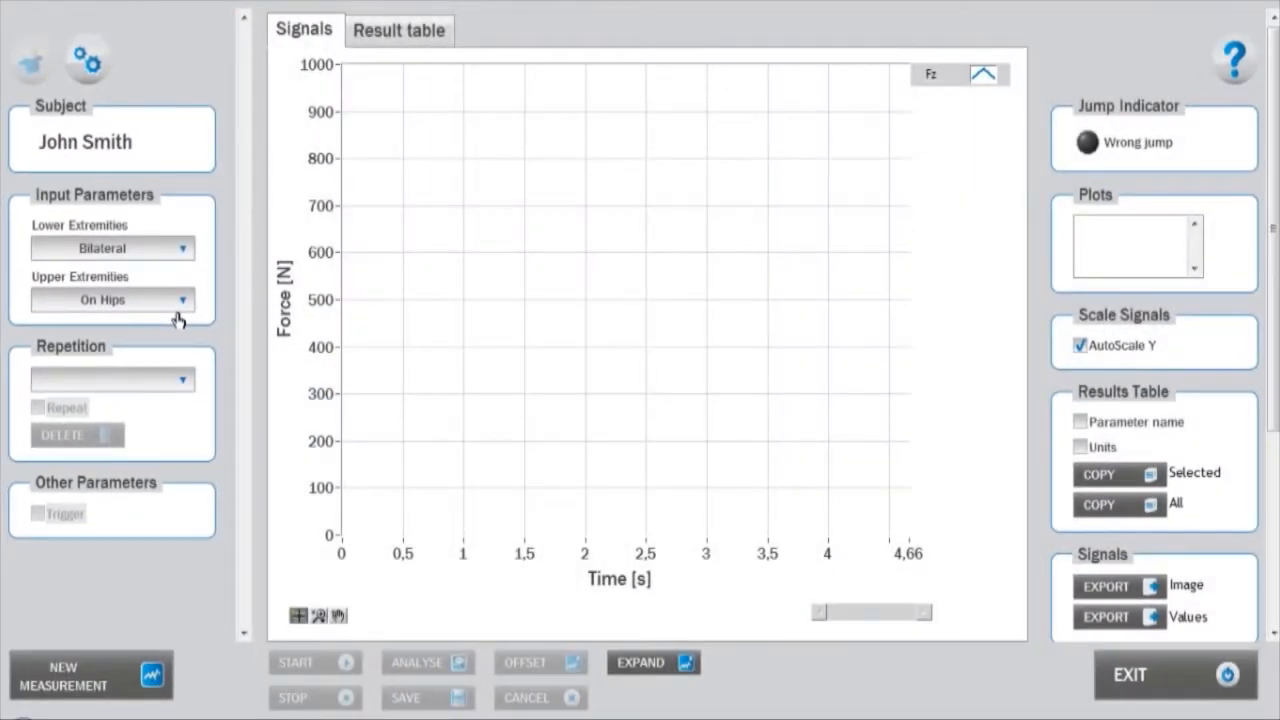
pyautogui.moveTo(211, 364)
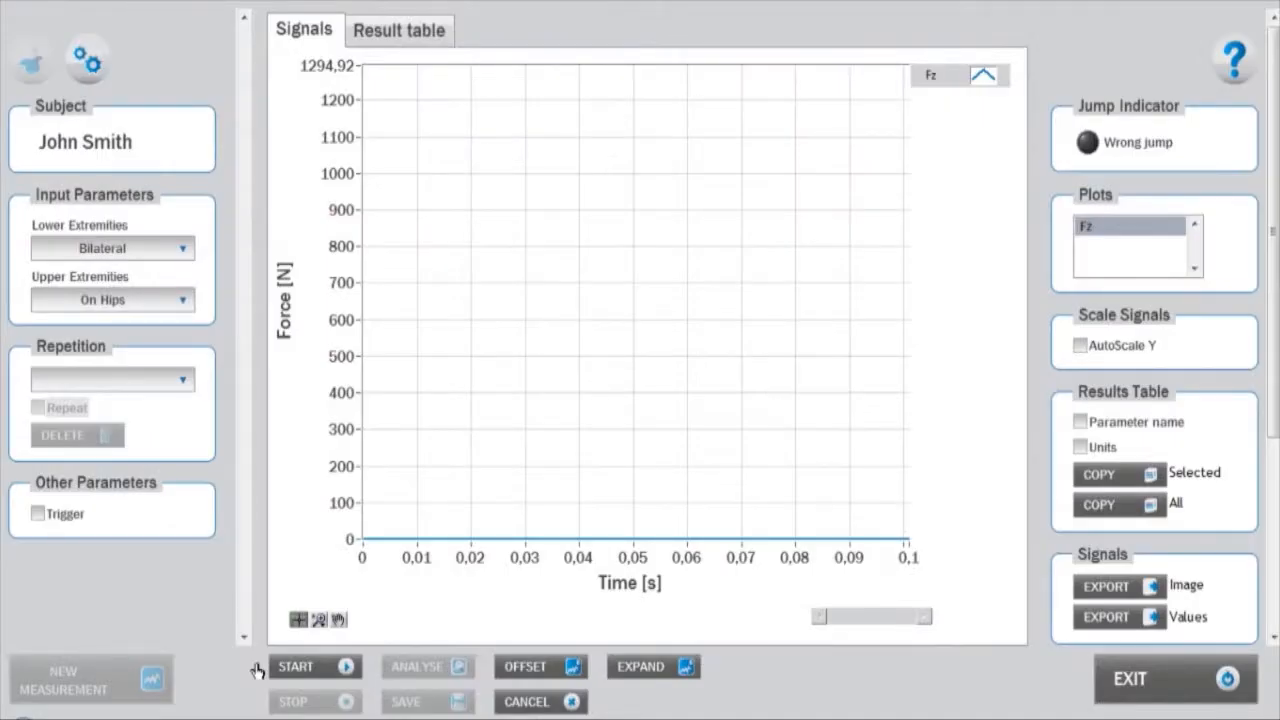
# Step: Record one counter movement jump, capturing the Fz force curve over 3.32 seconds
pyautogui.click(296, 666)
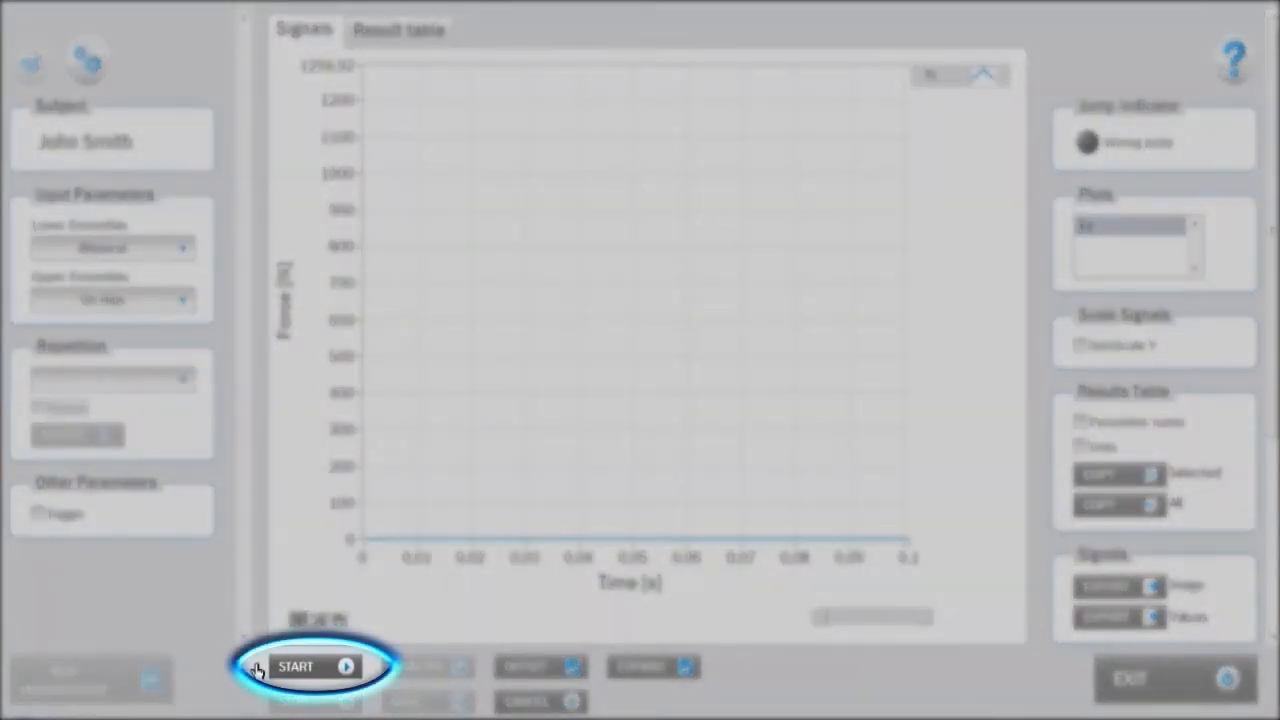
pyautogui.click(295, 666)
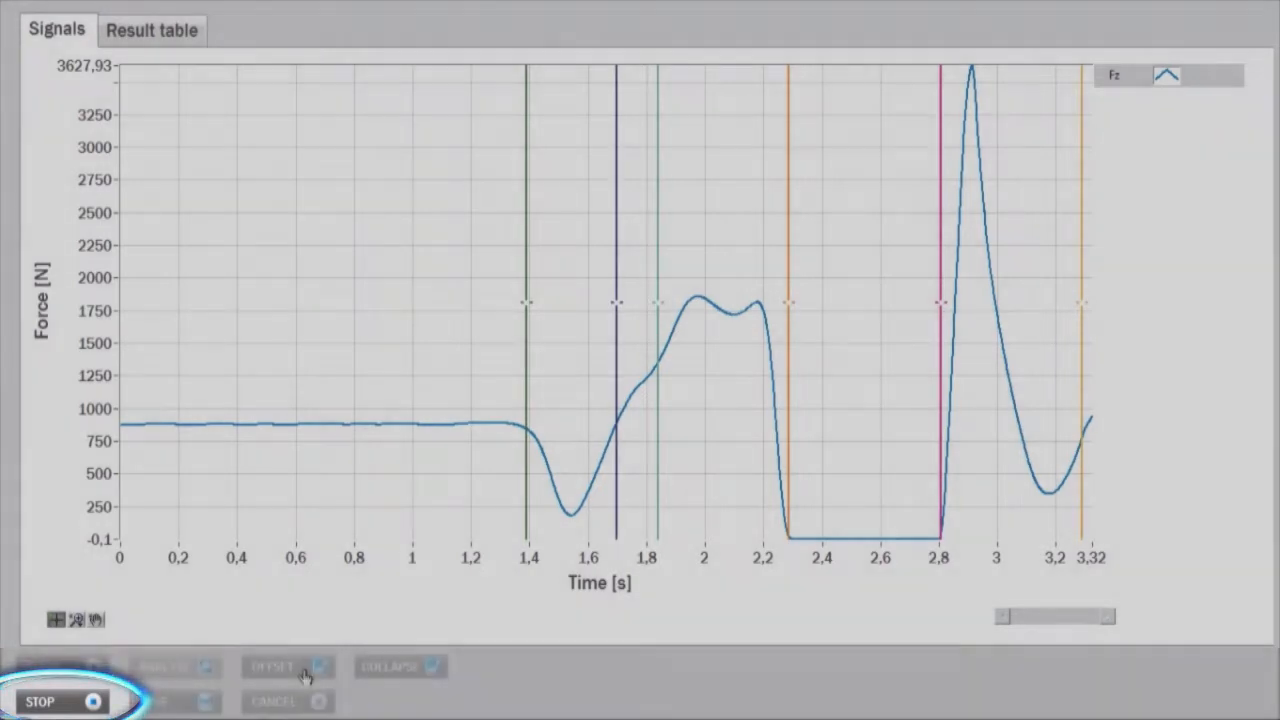
pyautogui.click(42, 700)
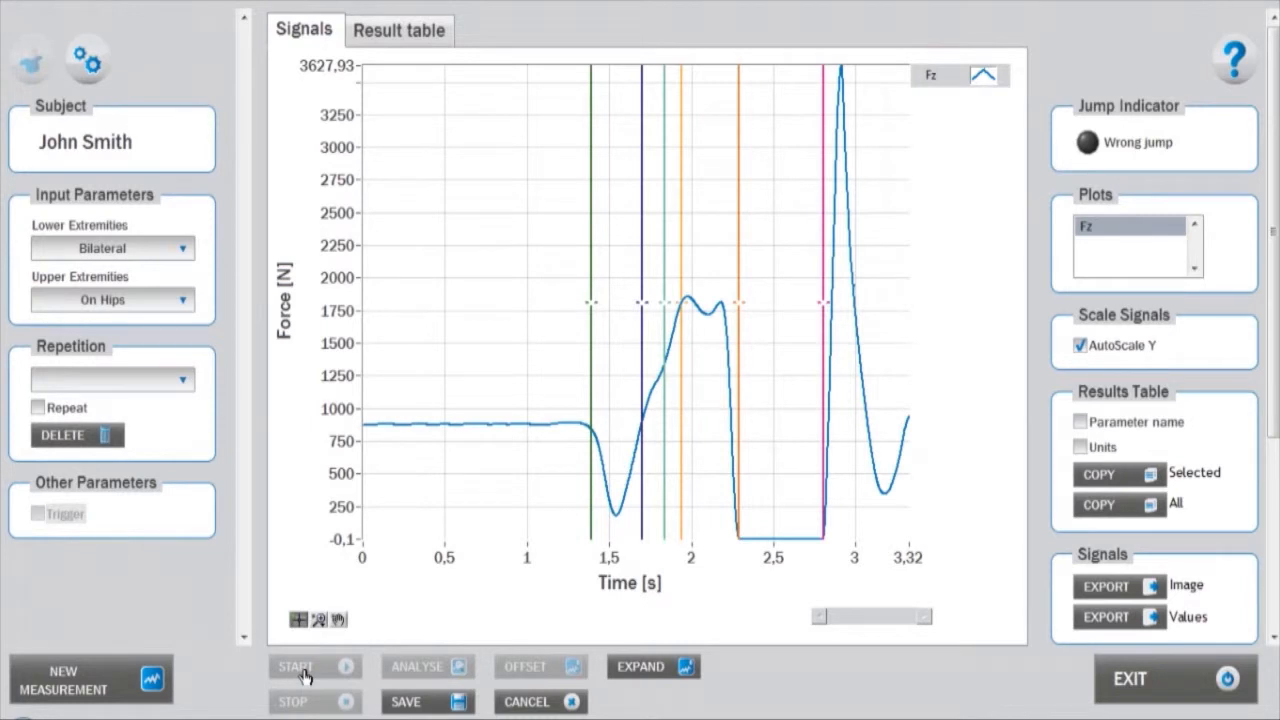
# Step: Save the recorded jump as repetition 1
pyautogui.click(427, 701)
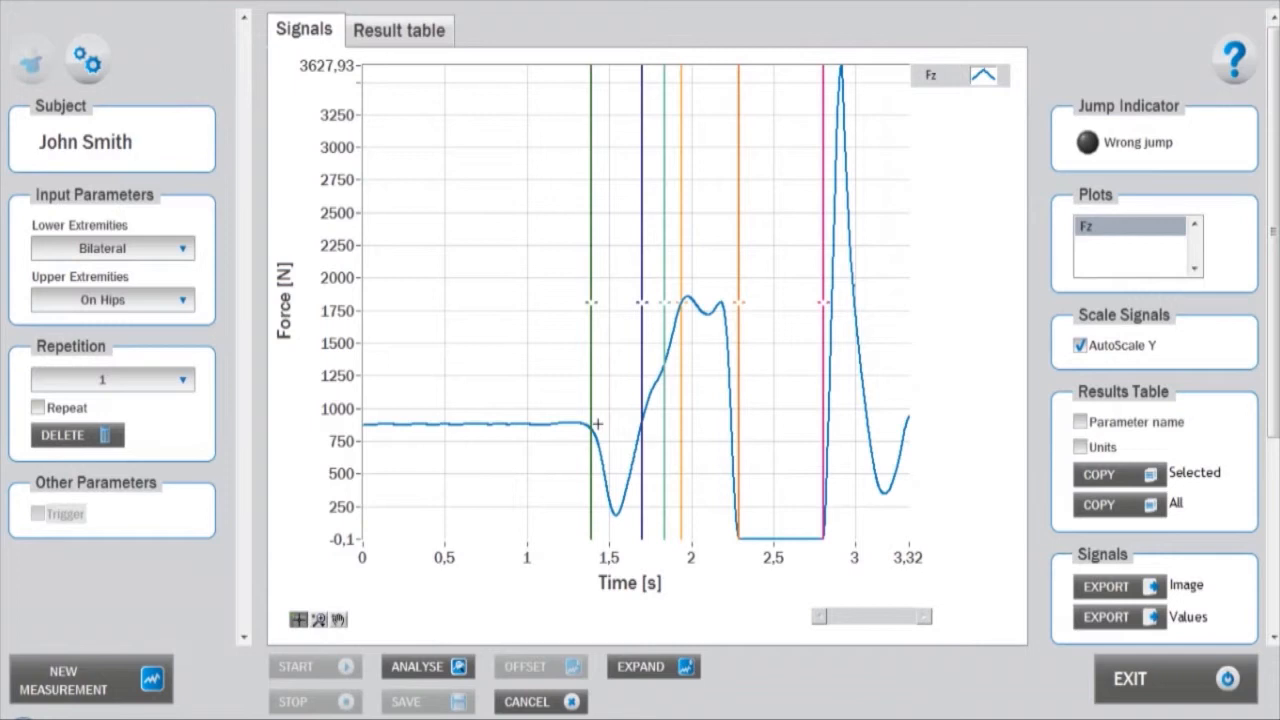
# Step: Place the green cursor at the countermovement onset near 1.4 s, re-analyse and save
pyautogui.moveTo(597, 423); pyautogui.dragTo(501, 436)
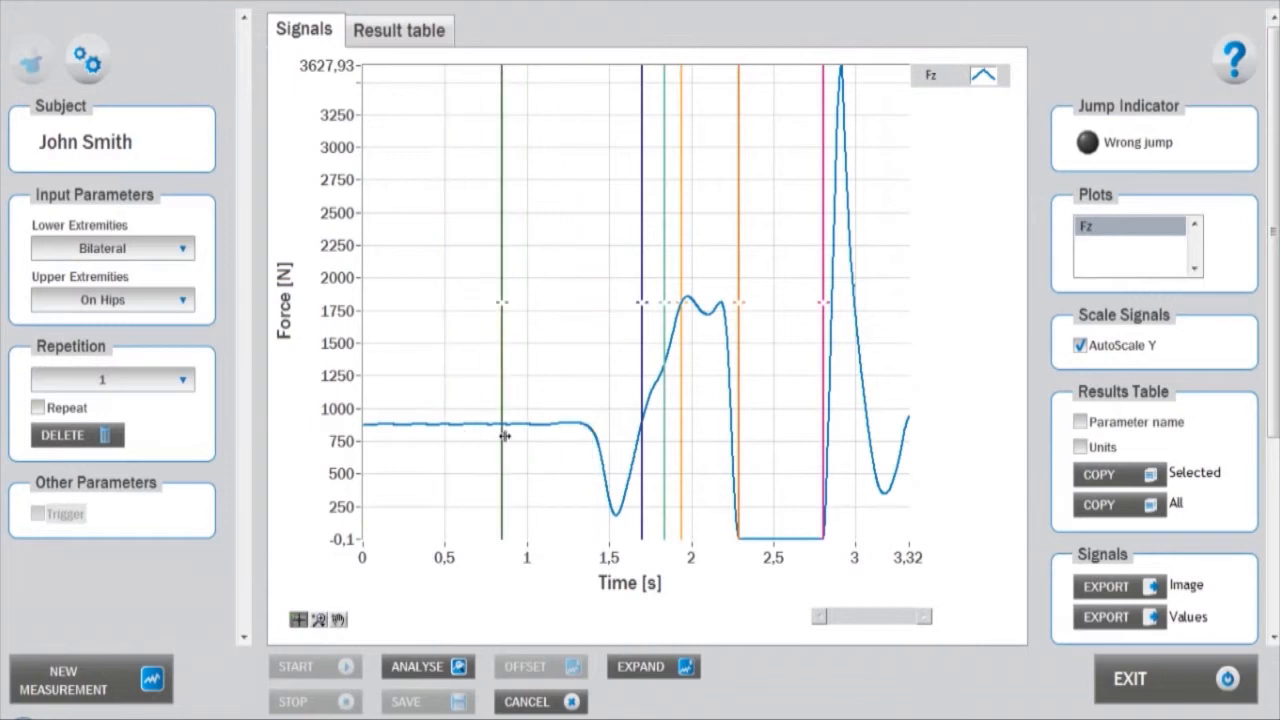
pyautogui.moveTo(500, 435); pyautogui.dragTo(588, 440)
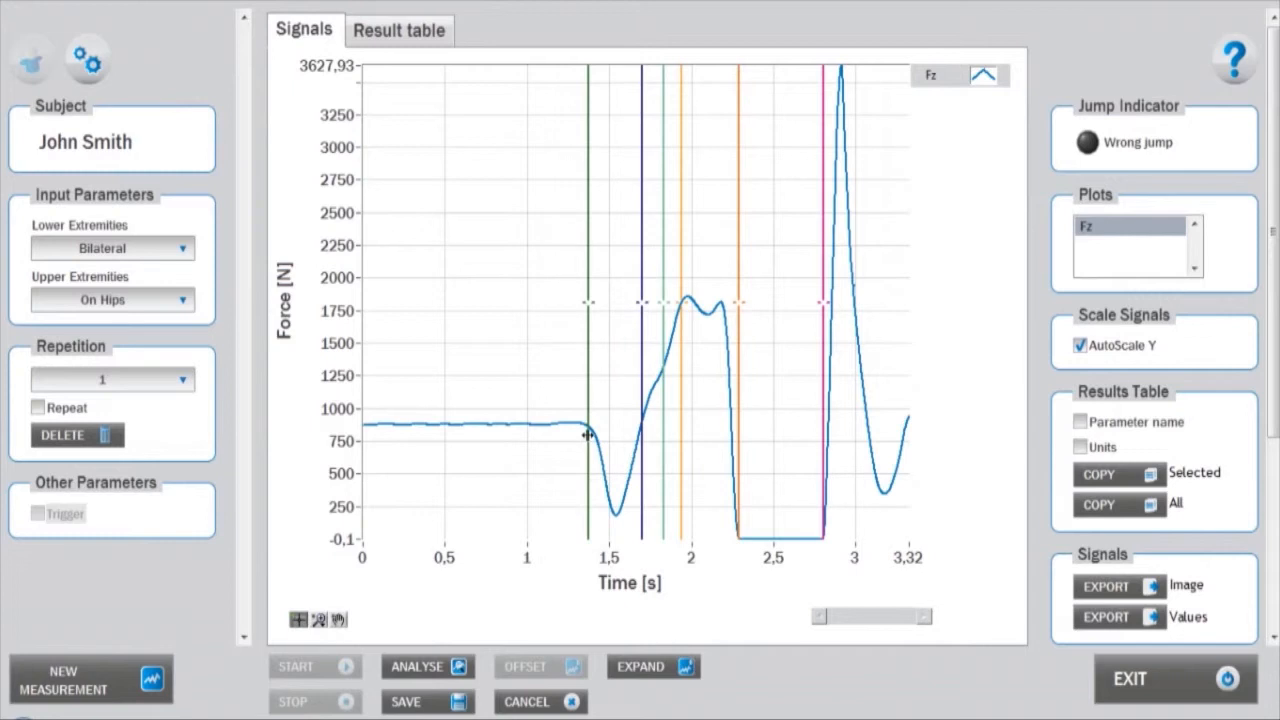
pyautogui.click(426, 666)
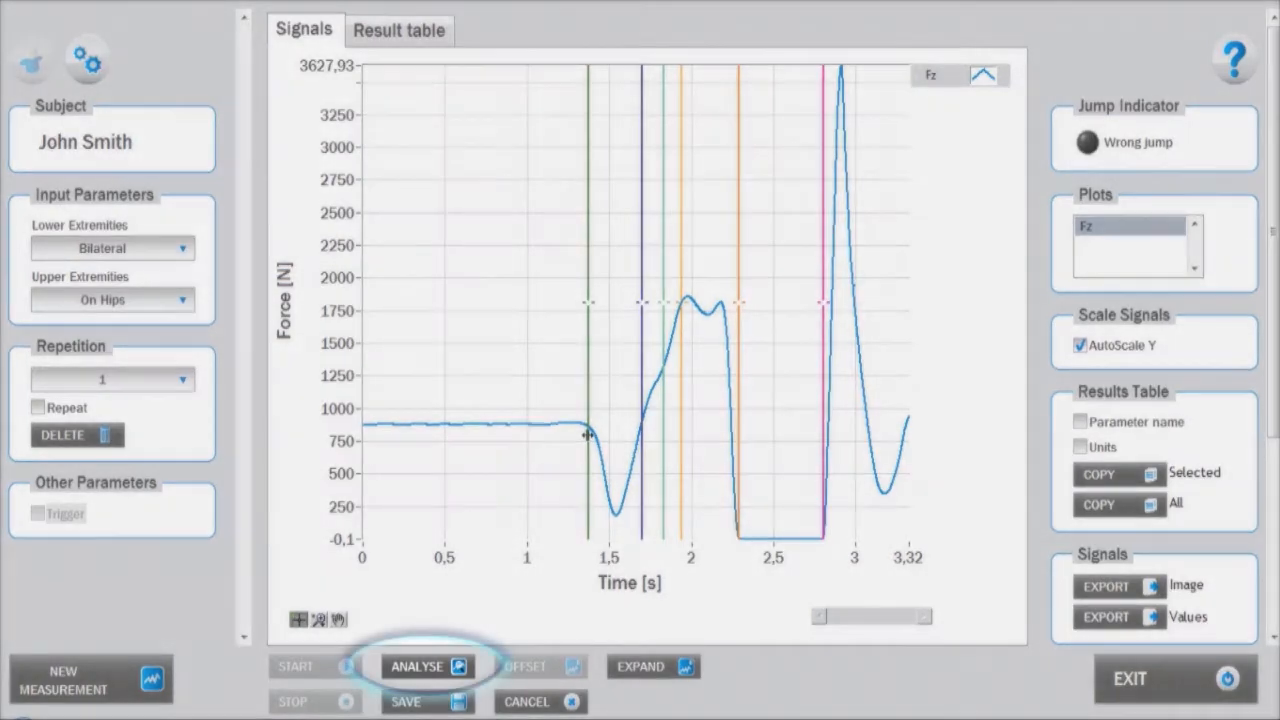
pyautogui.click(428, 666)
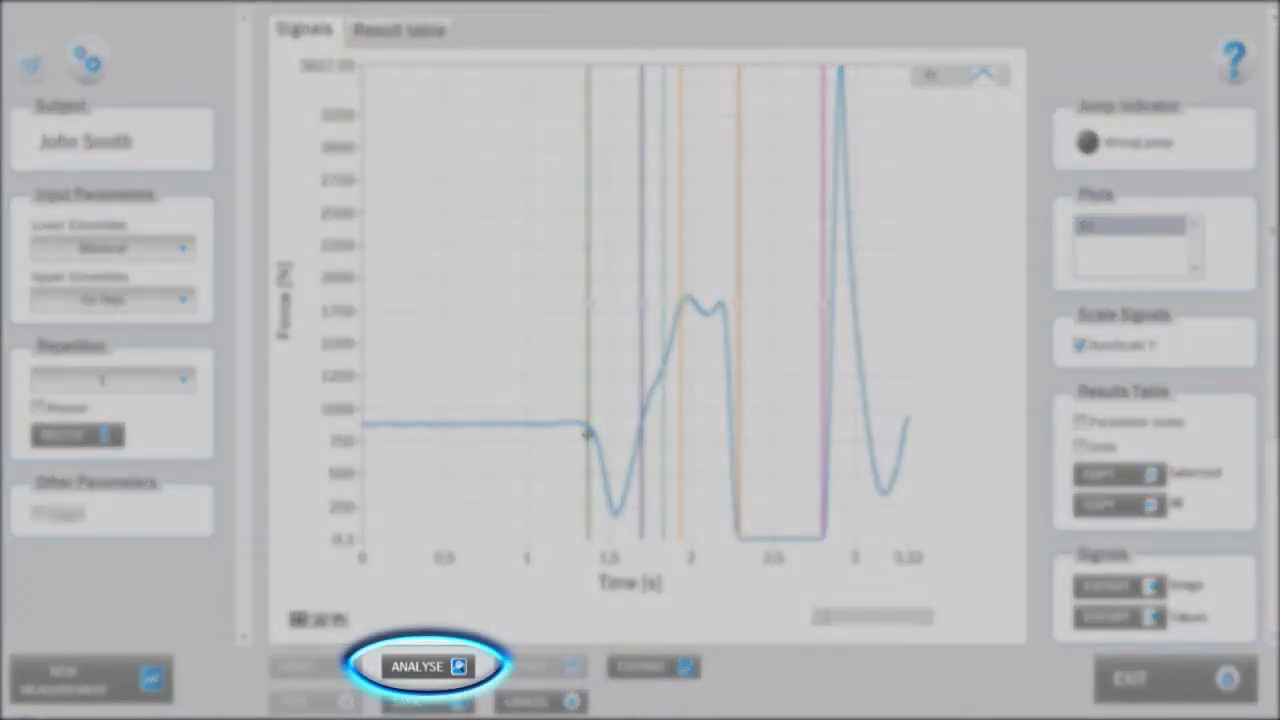
pyautogui.click(427, 666)
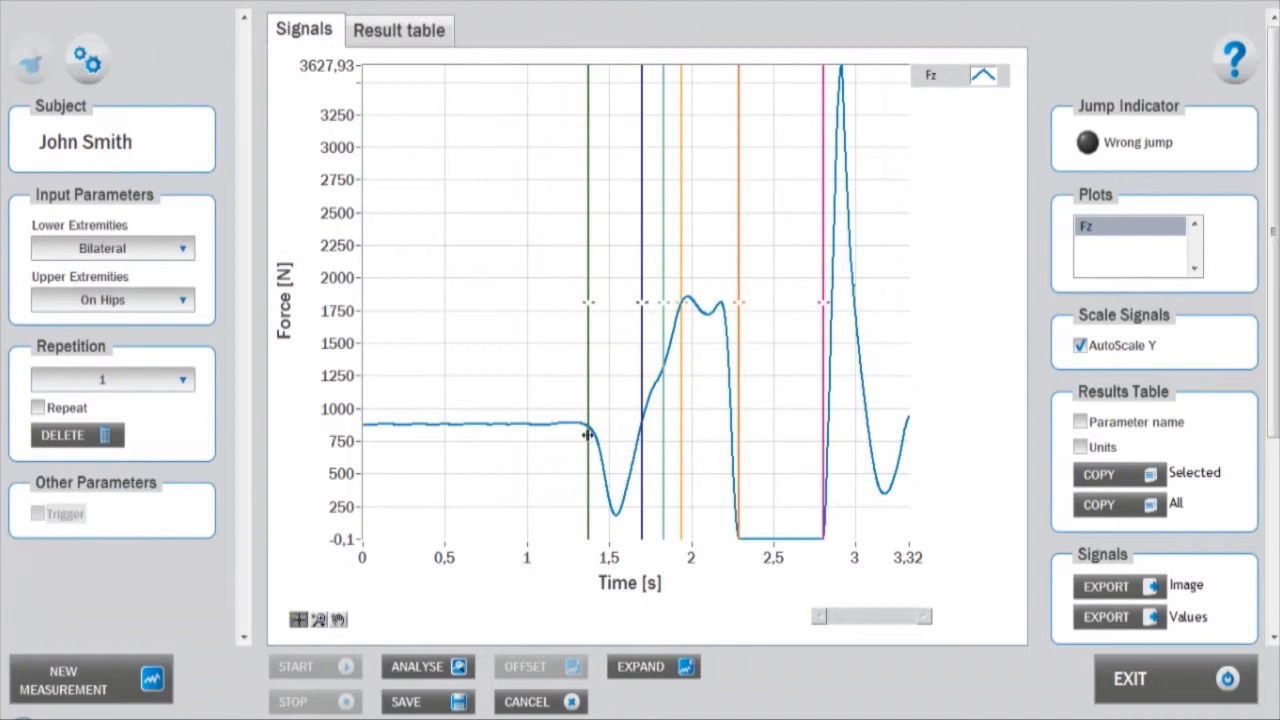
pyautogui.click(427, 701)
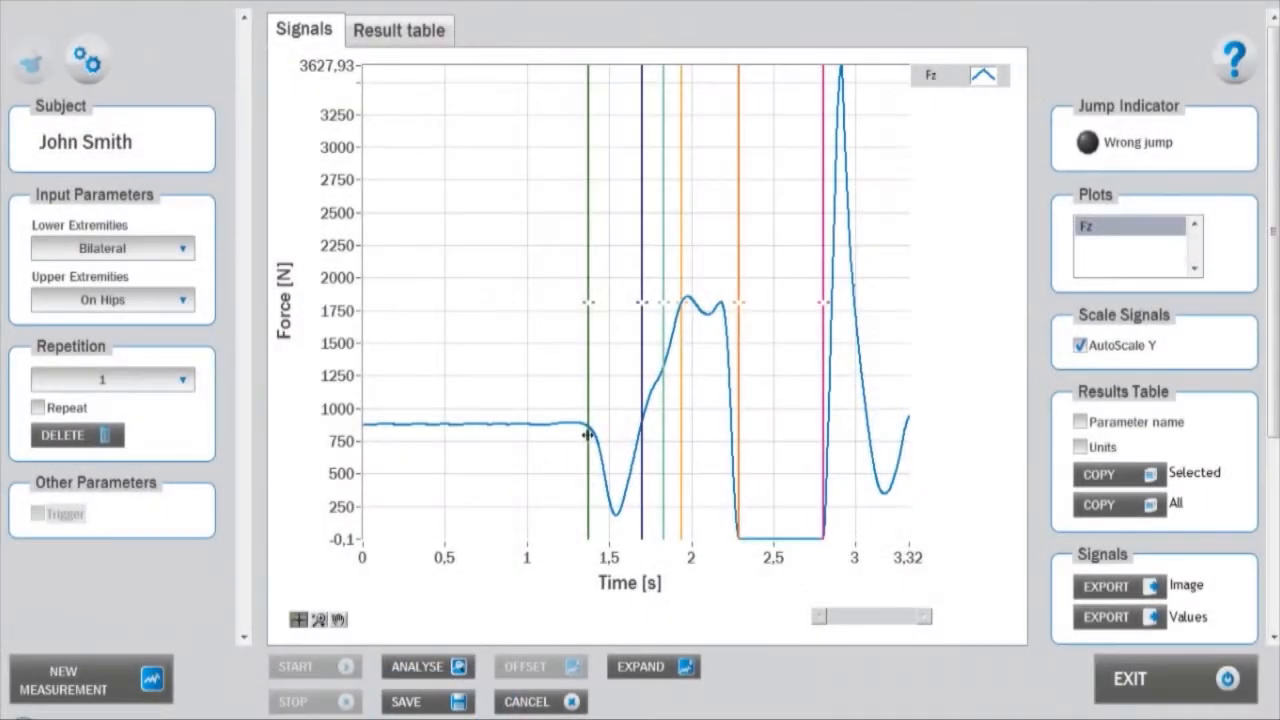
pyautogui.click(399, 30)
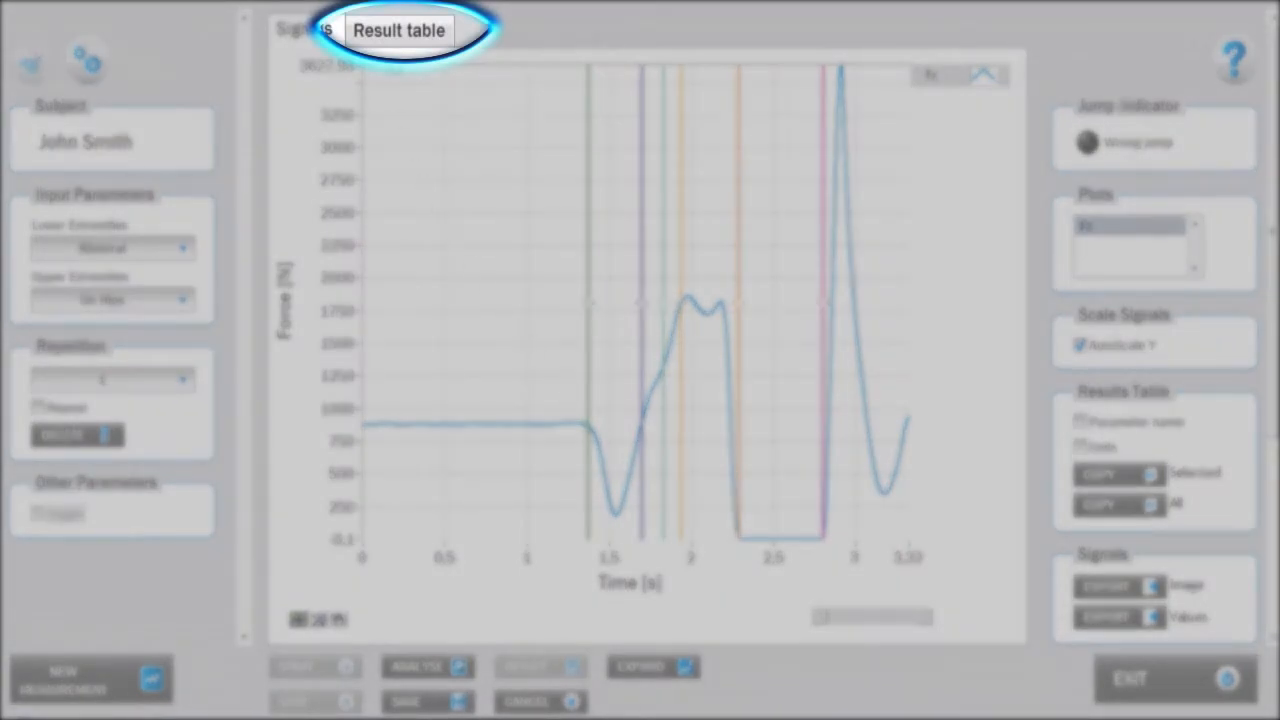
# Step: View the result table down to the time and force impulse parameters
pyautogui.click(398, 29)
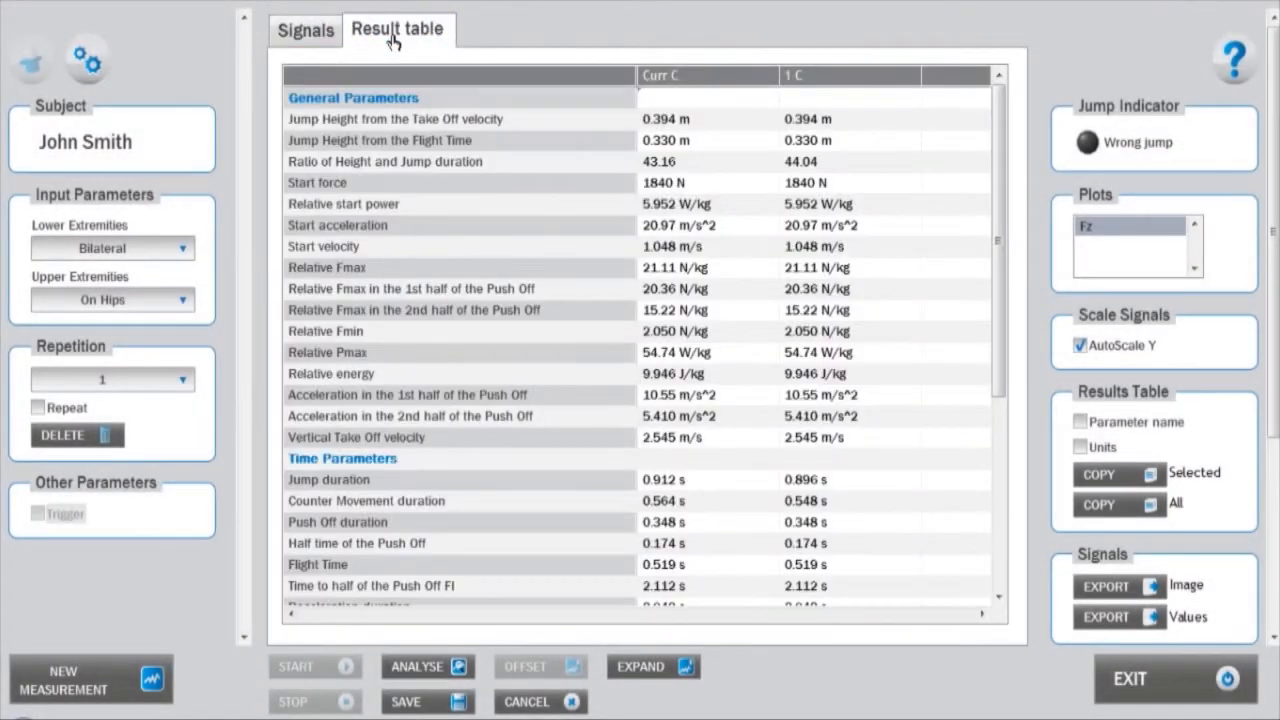
pyautogui.moveTo(770, 138)
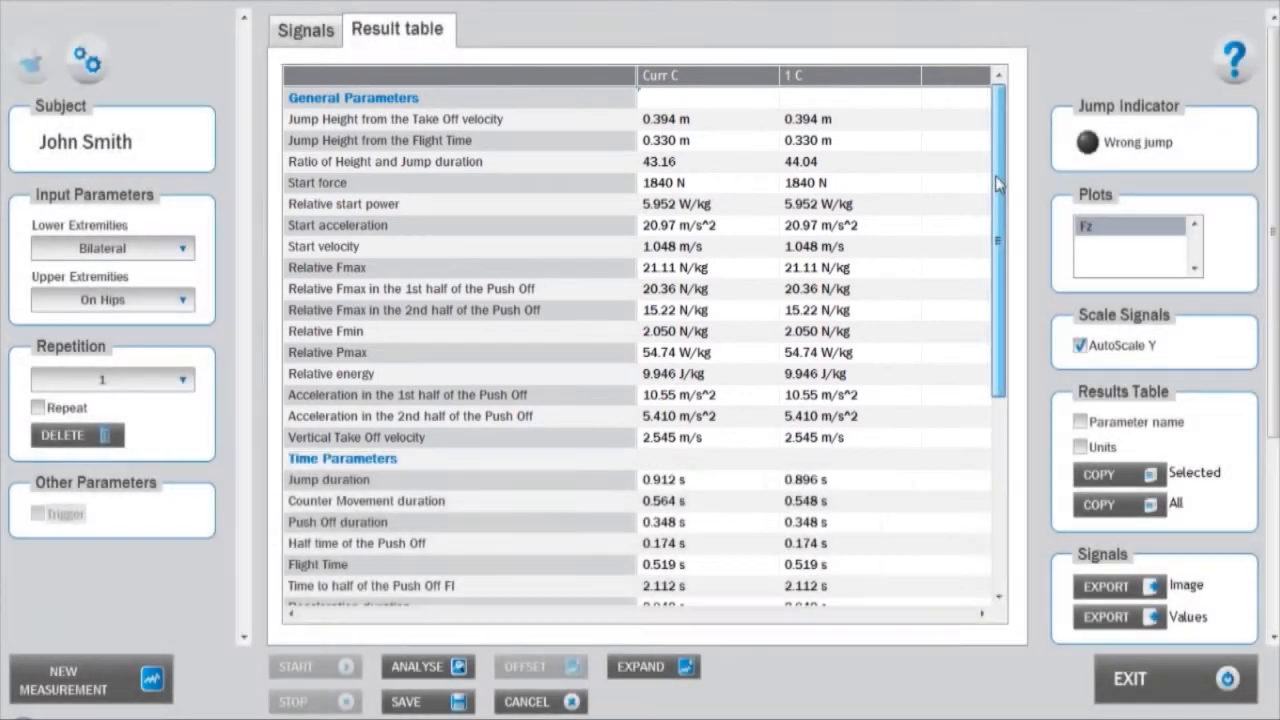
pyautogui.scroll(-3)
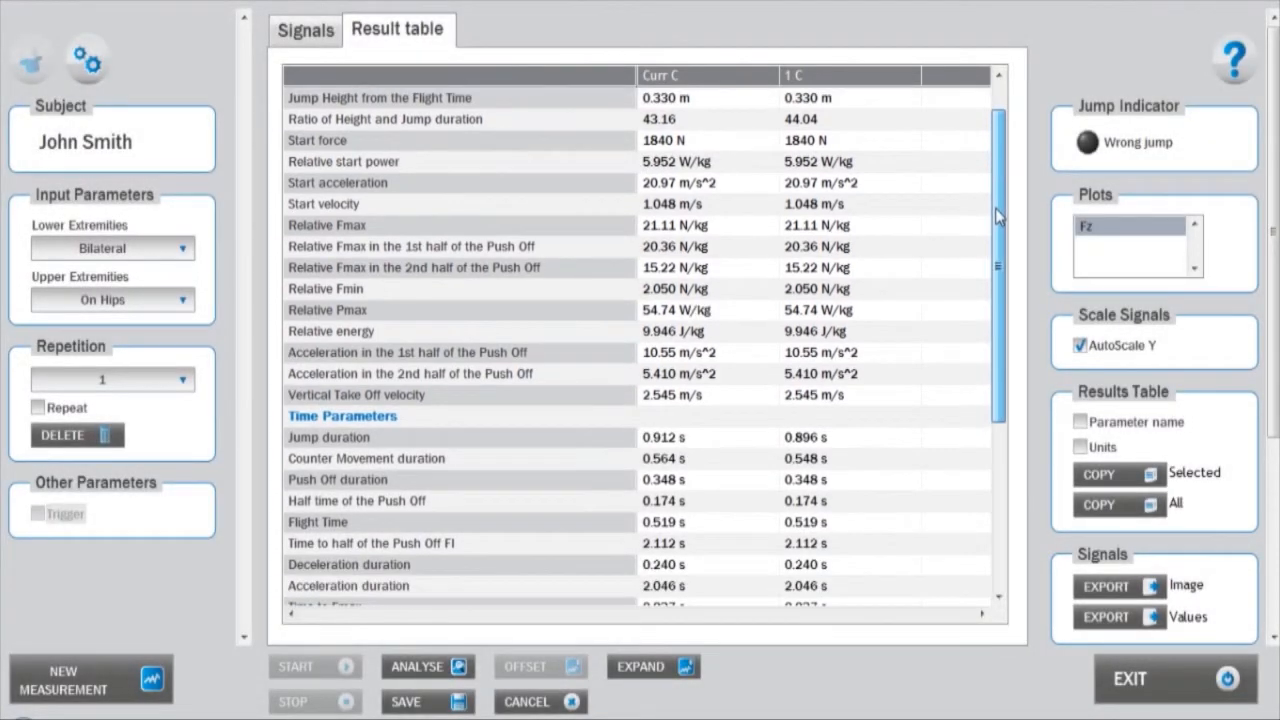
pyautogui.scroll(-3)
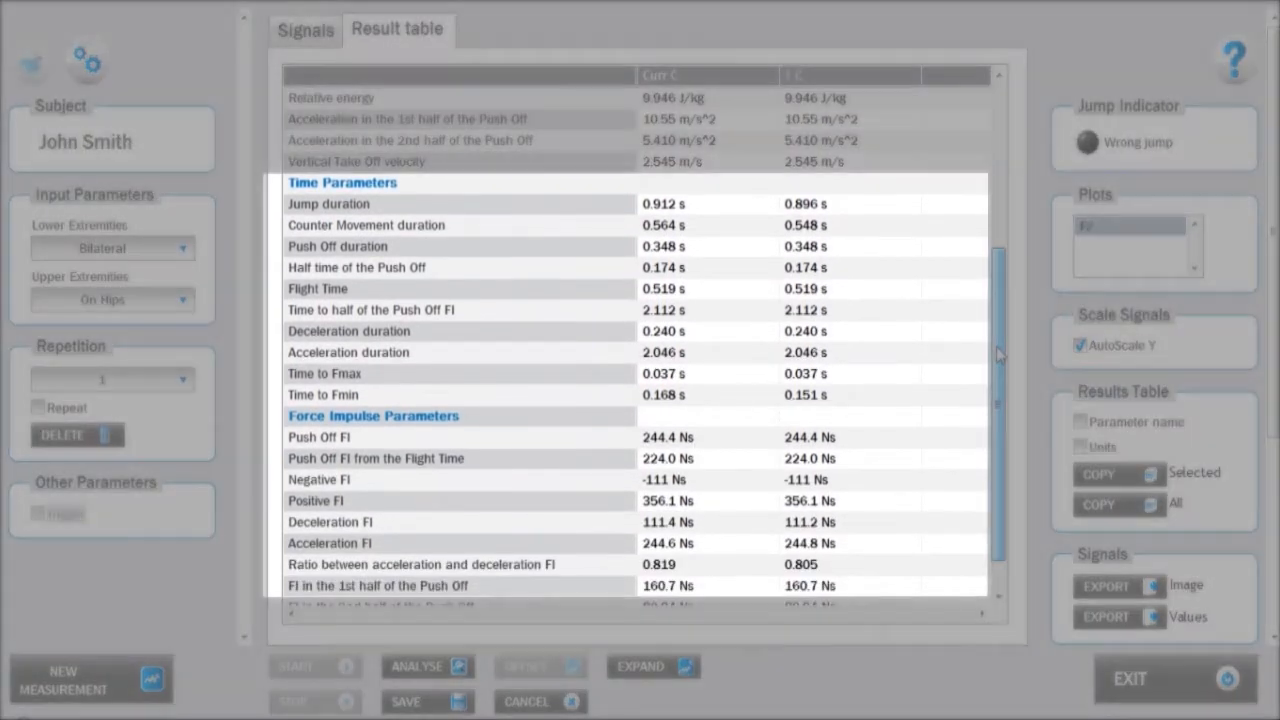